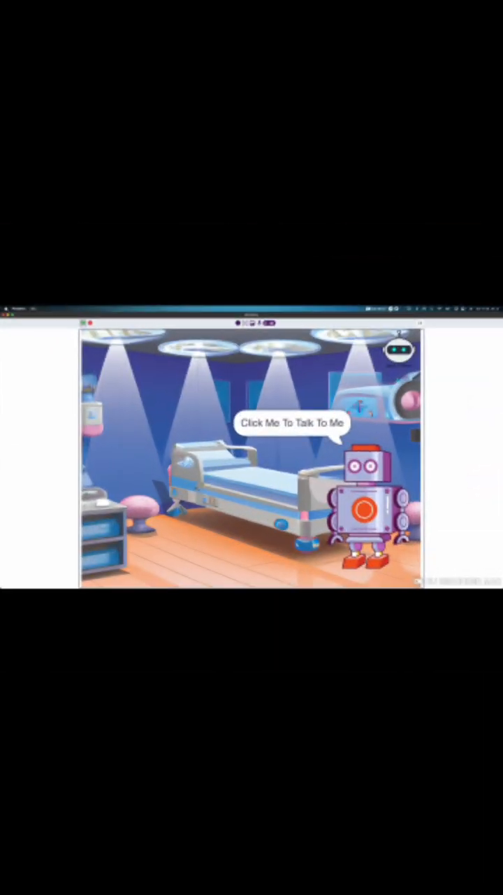
# Step: Enter the Vaccination Record screen and focus the empty answer box for the name question
pyautogui.click(363, 506)
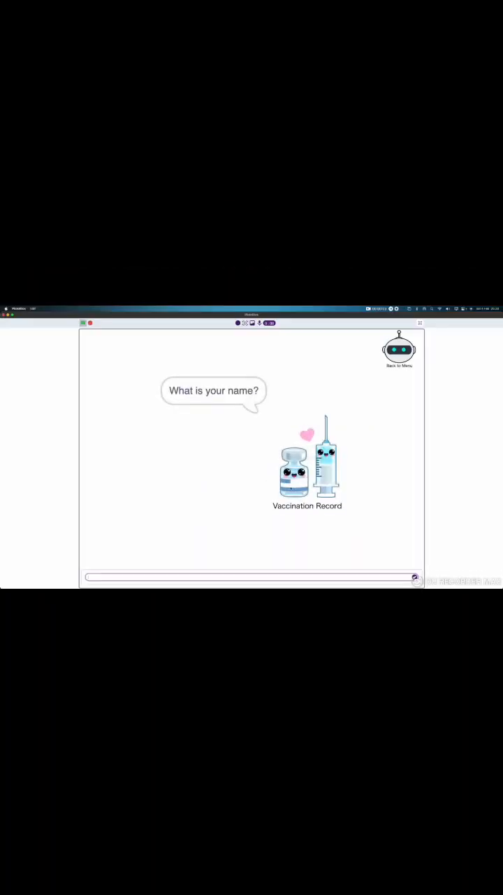
pyautogui.click(252, 576)
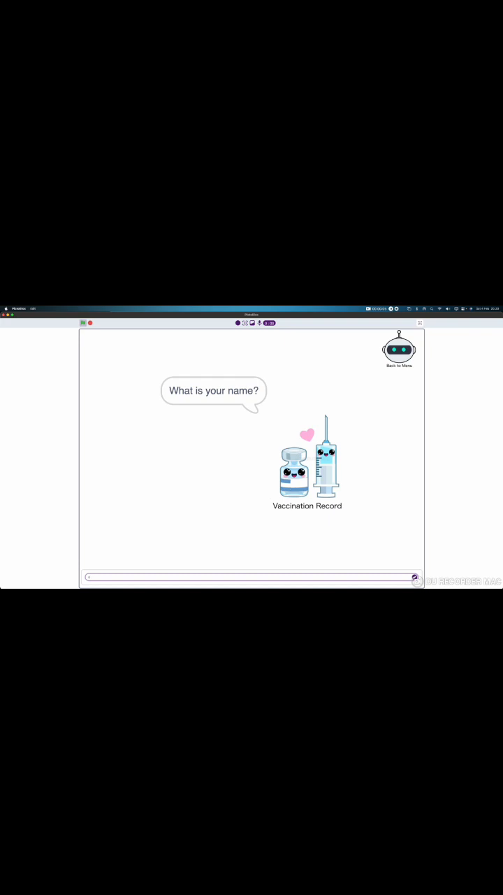